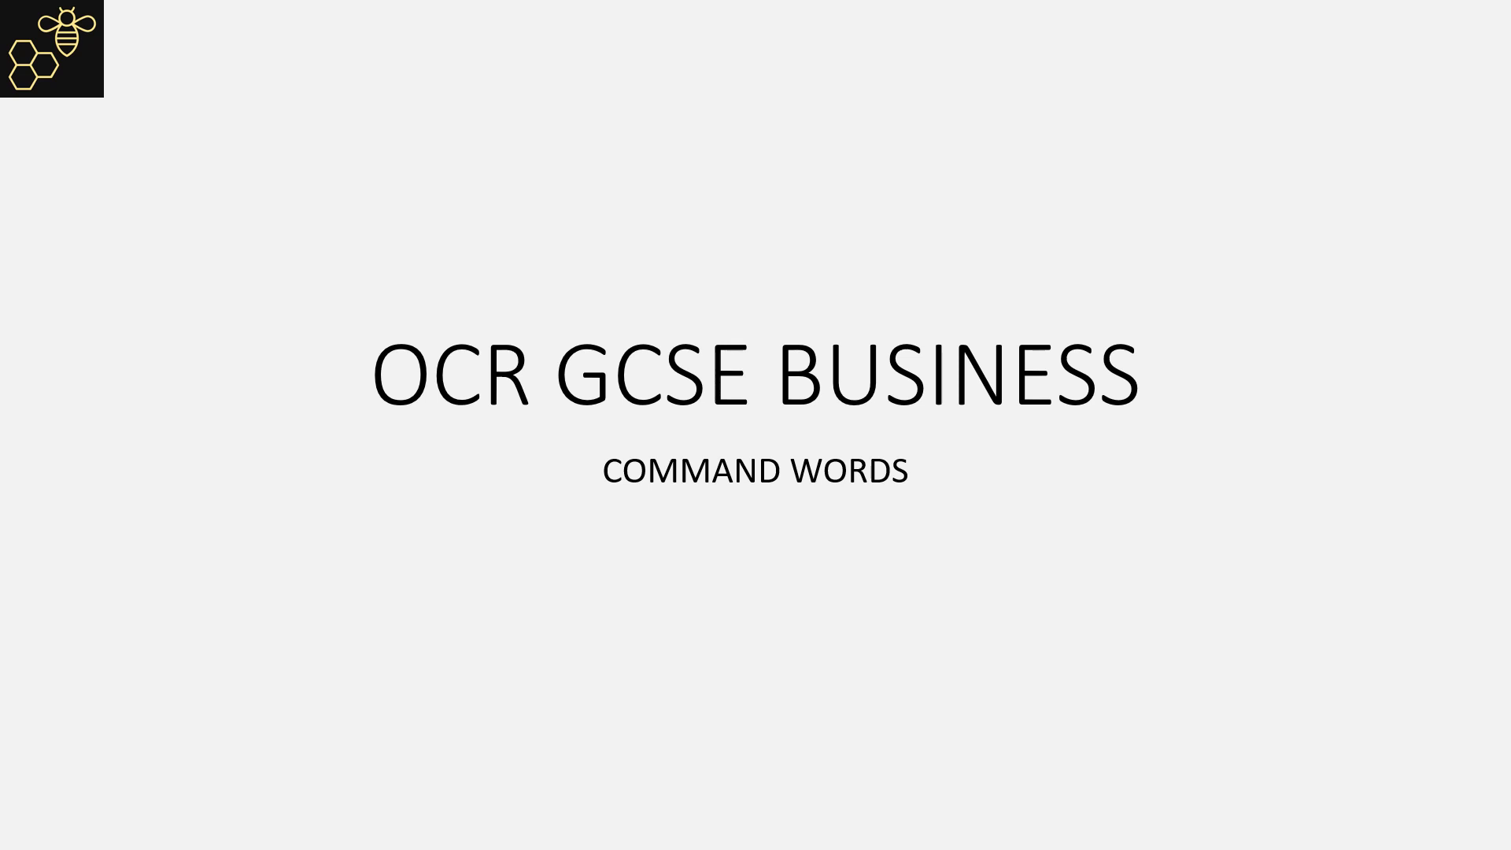
Step: Advance past the title and 'Analyse' slides to reach the 'Discuss and evaluate' slide
key(Right)
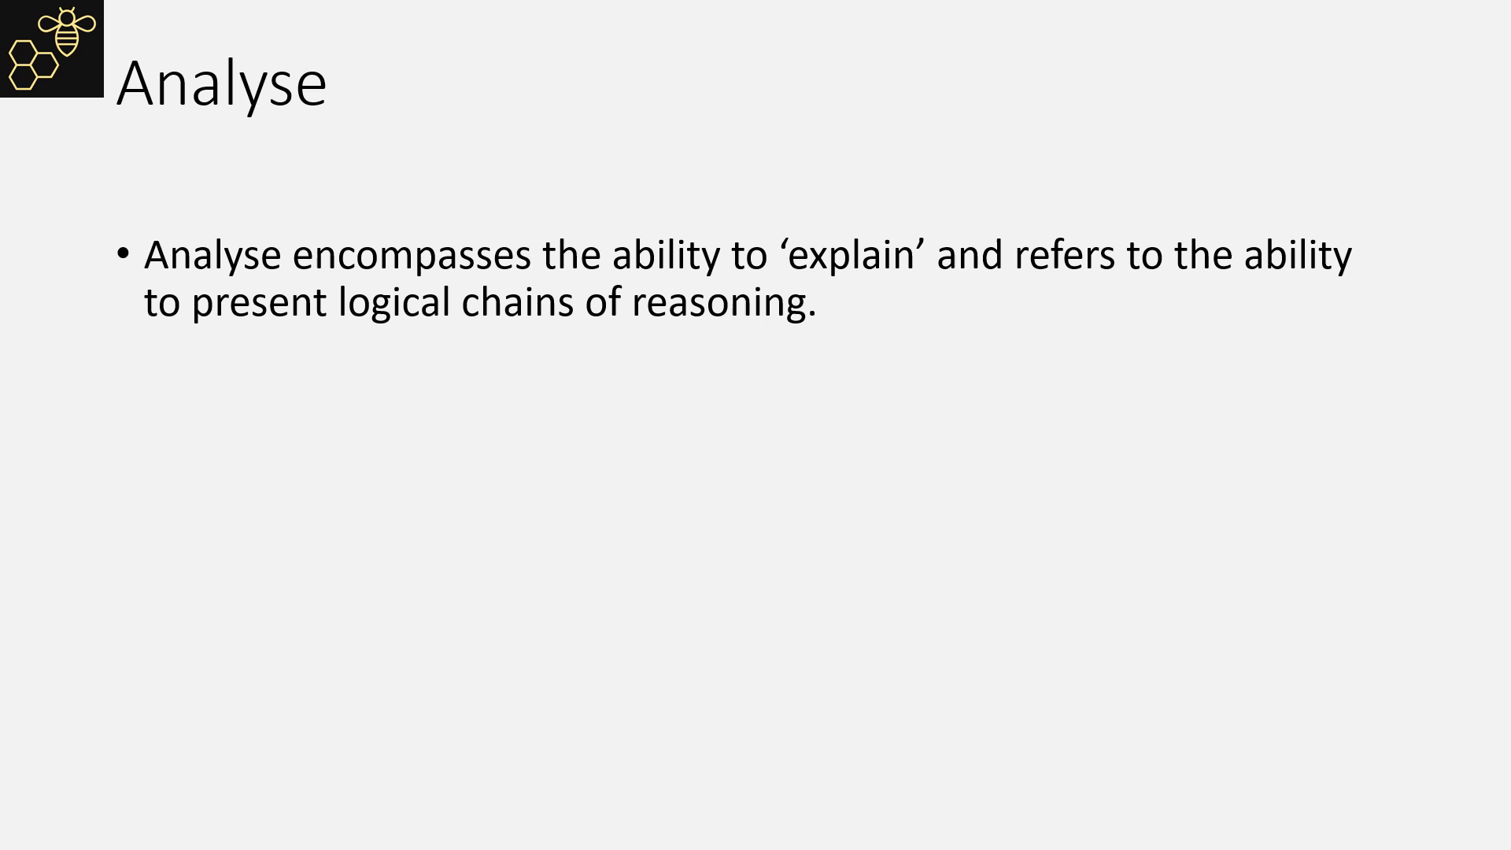
key(Right)
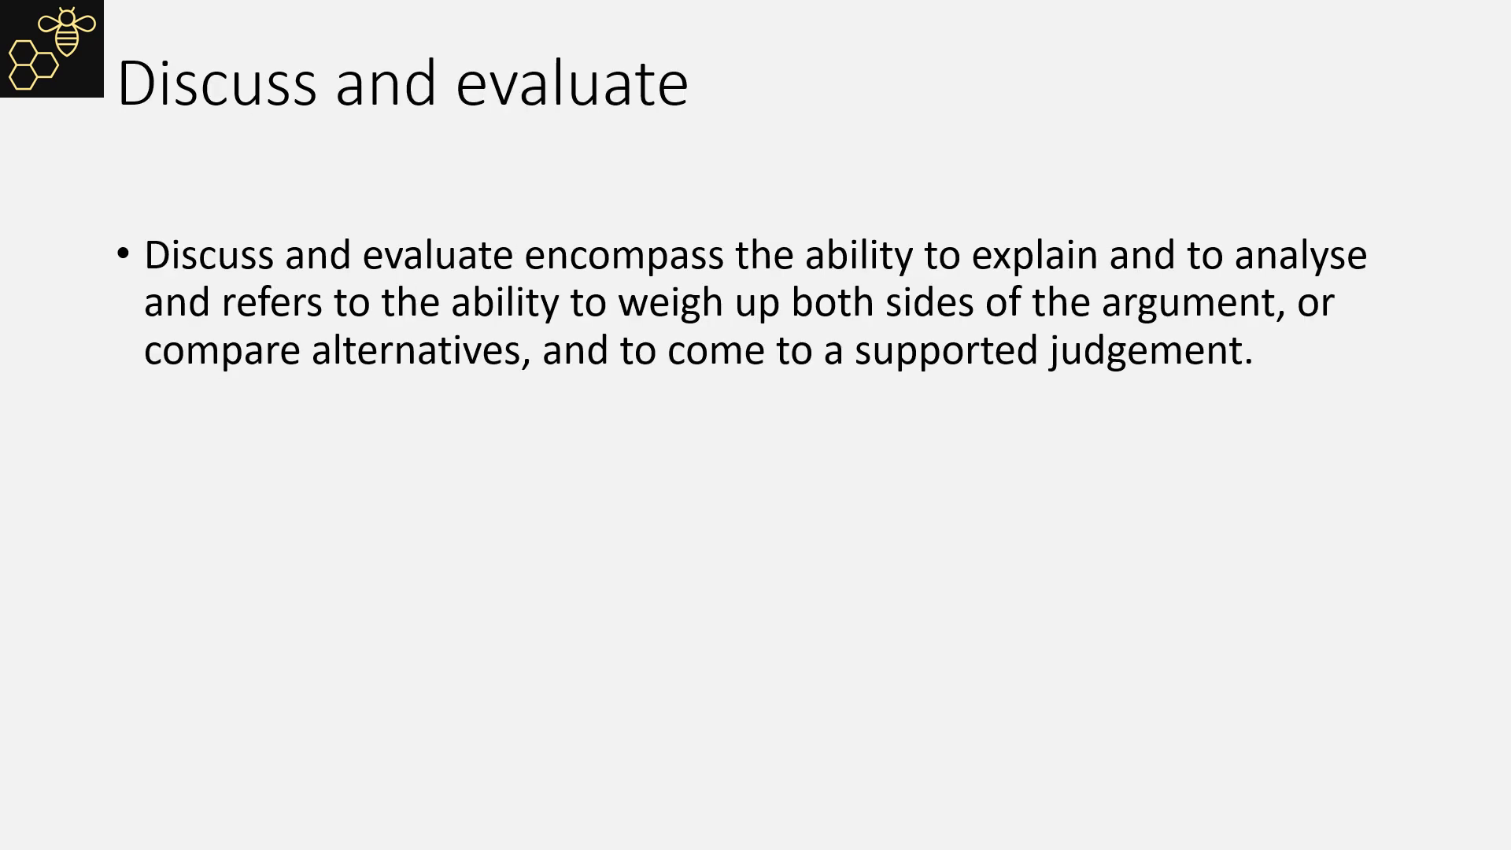